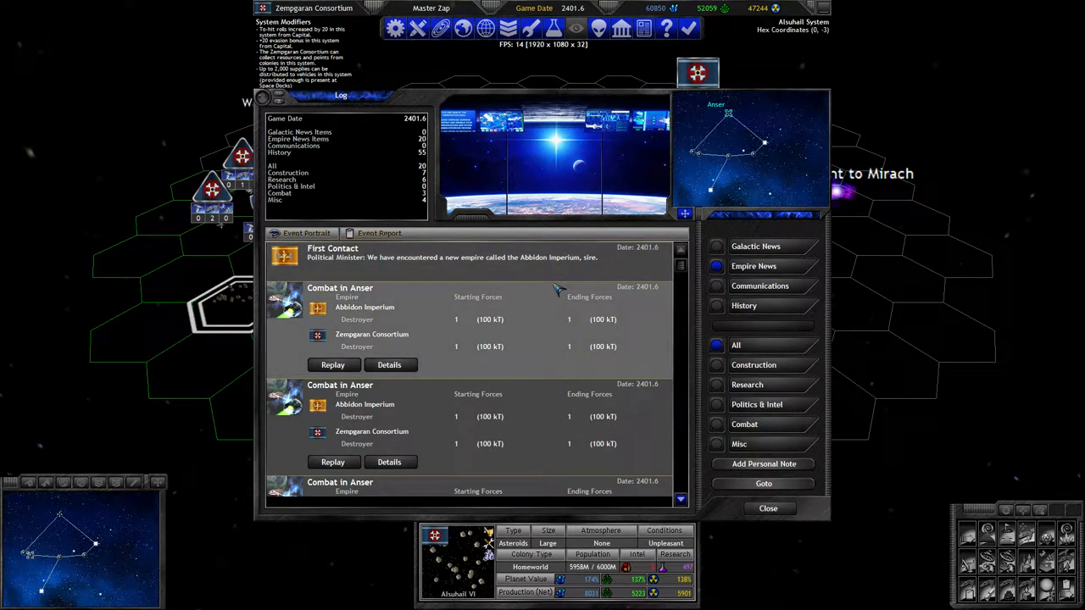
Scroll the log to find the Combat in Anser entry and 'Oumuamua 0001's report
scroll(down, 3)
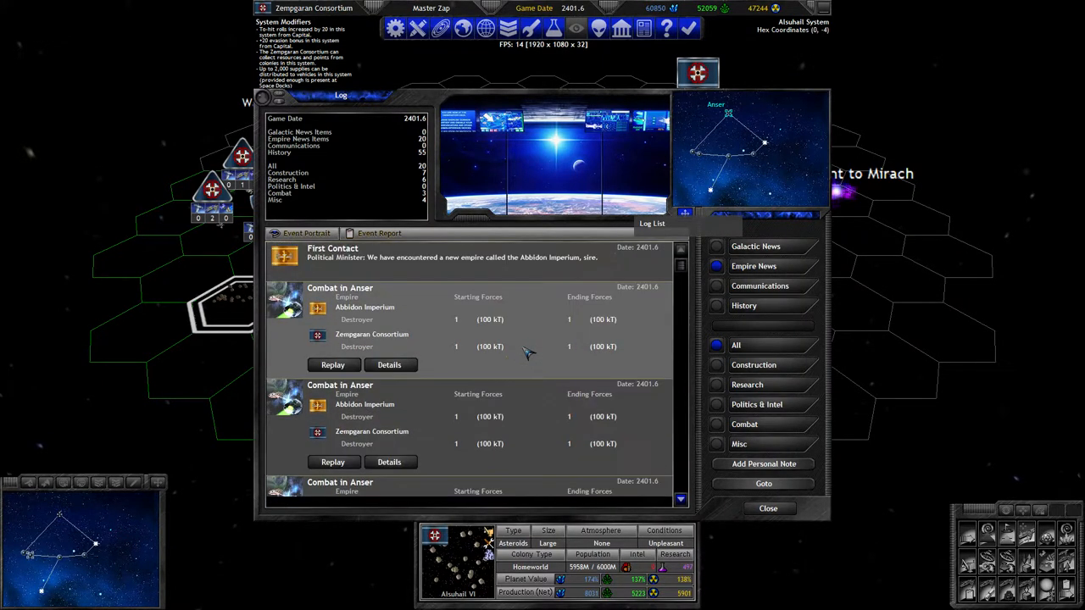
scroll(down, 3)
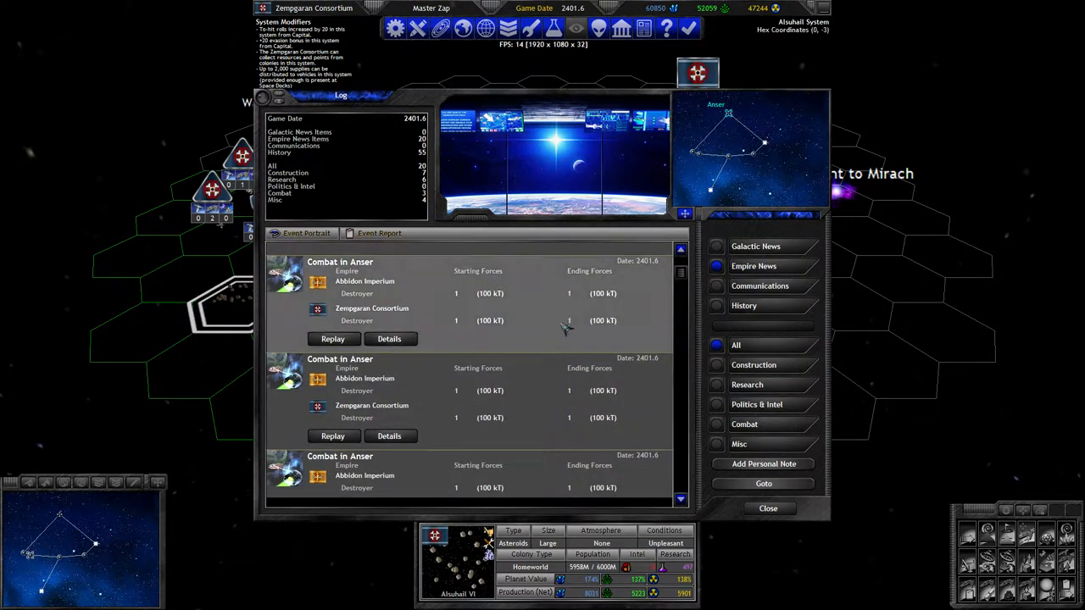
scroll(down, 3)
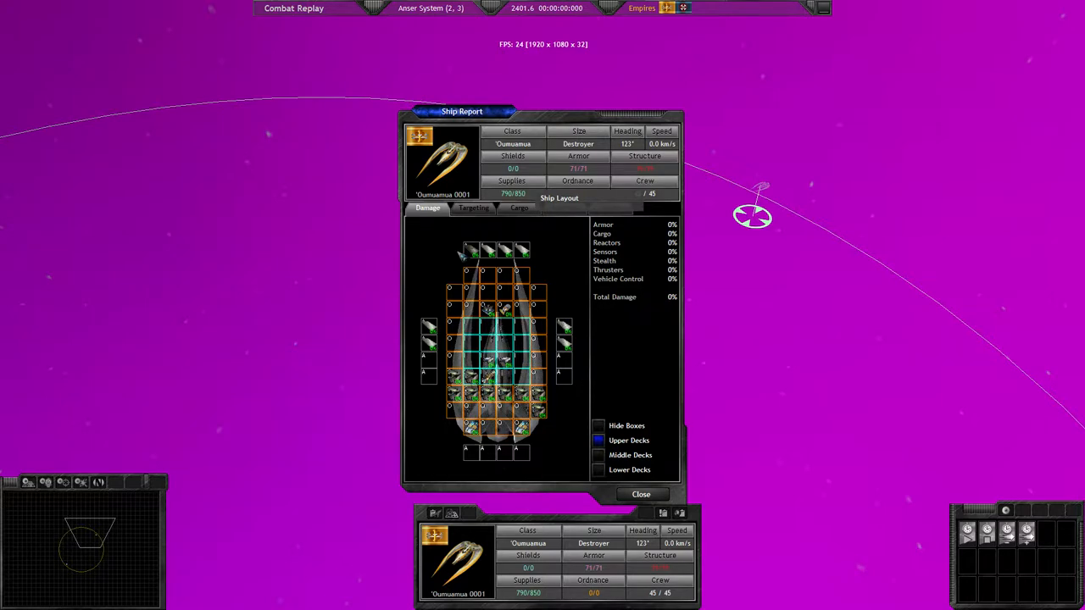
View the Radar Dish component details in the ship layout, then close them
click(641, 495)
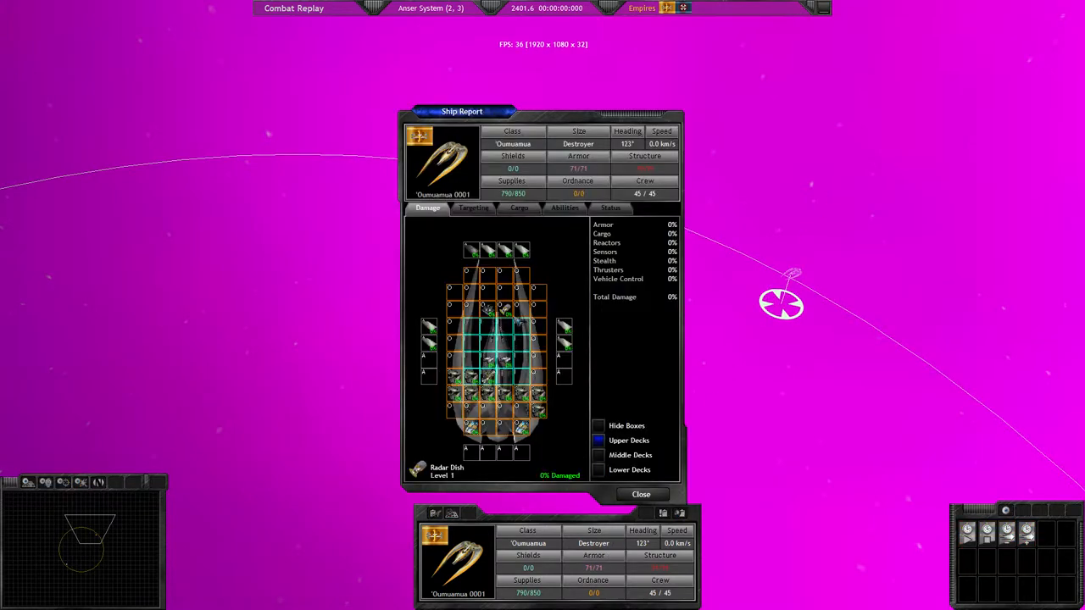
click(447, 470)
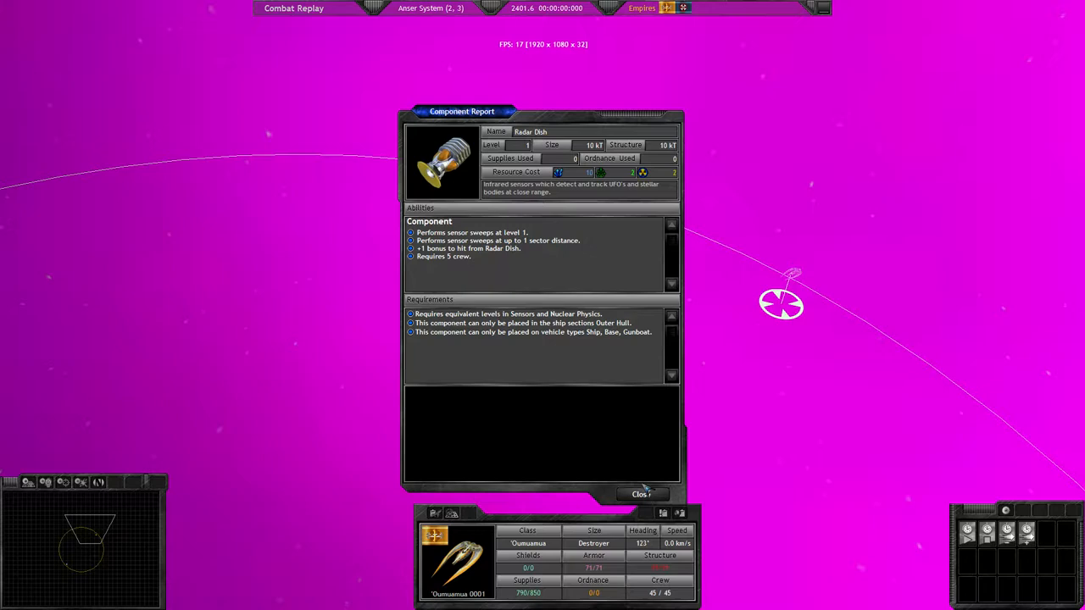
click(641, 494)
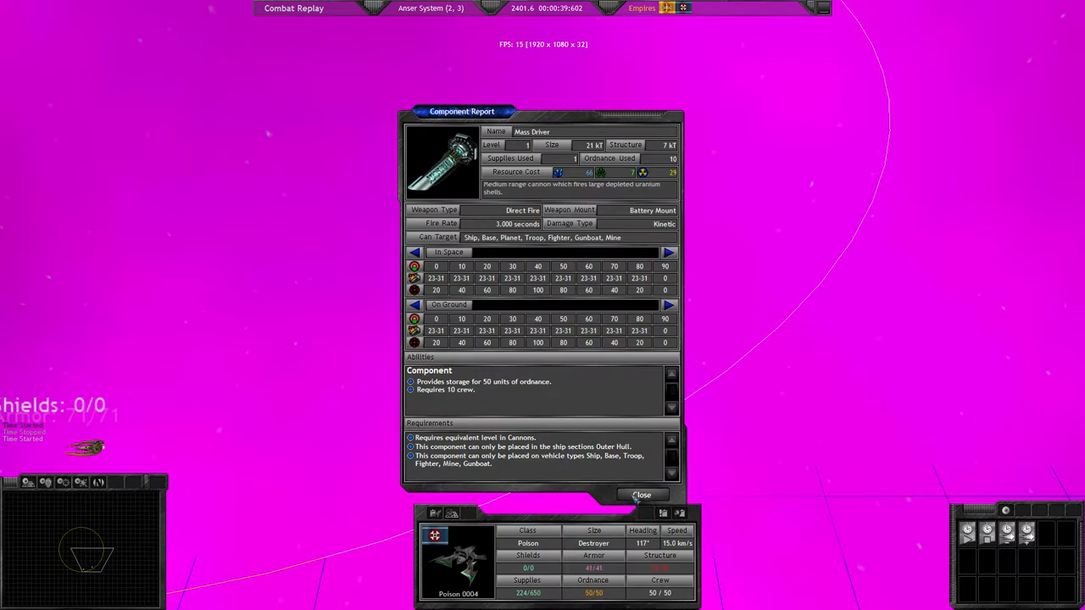
Close the Mass Driver and Poison 0004 reports so the Anser replay finishes
click(643, 495)
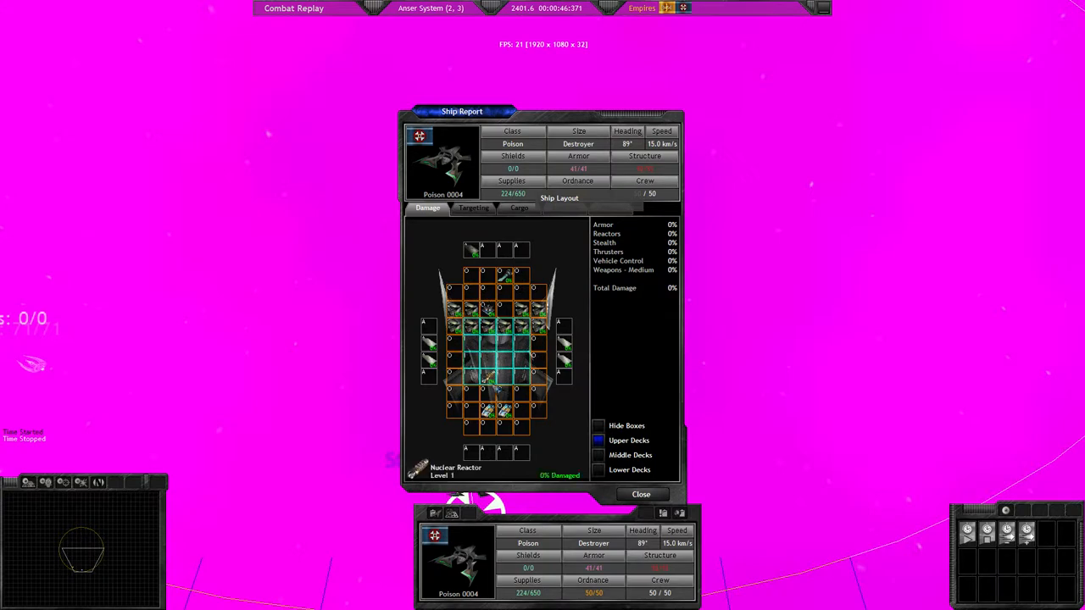
click(641, 494)
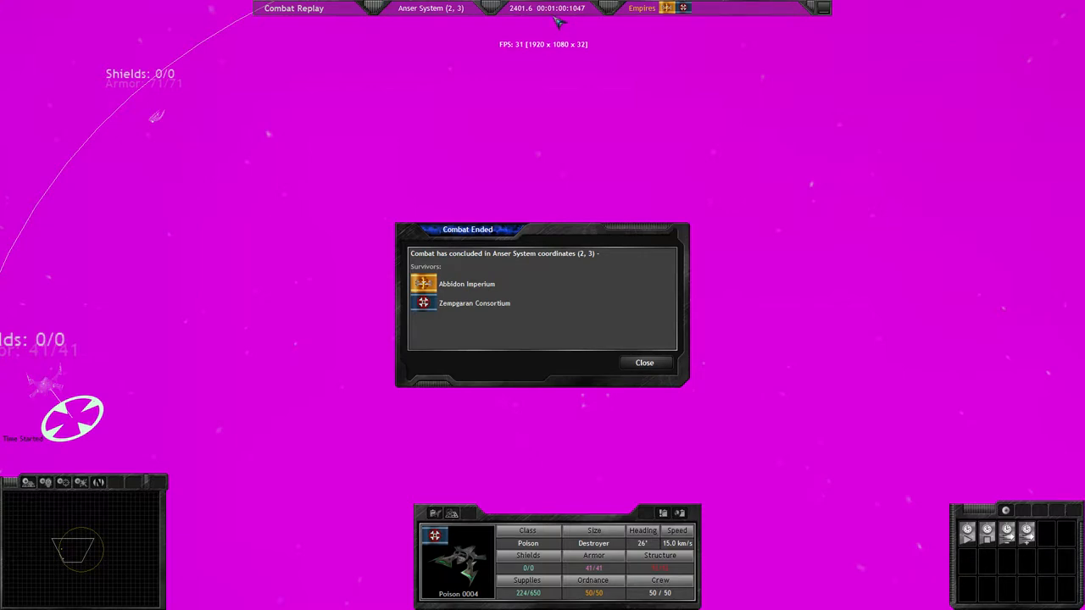
mouse_move(627, 289)
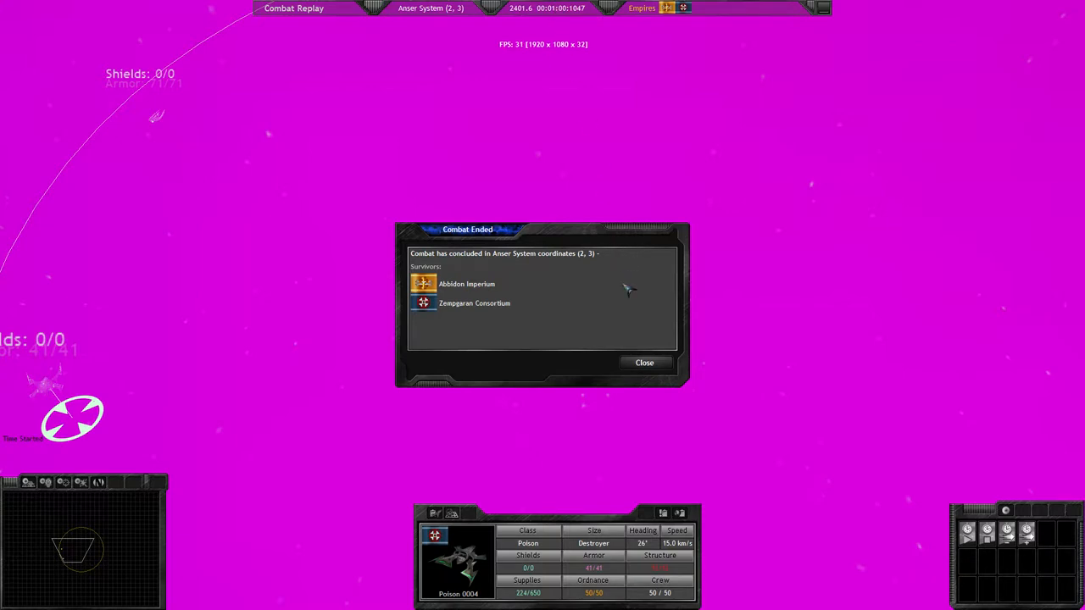
Dismiss the Combat Ended summary and show the known empires overview
click(644, 363)
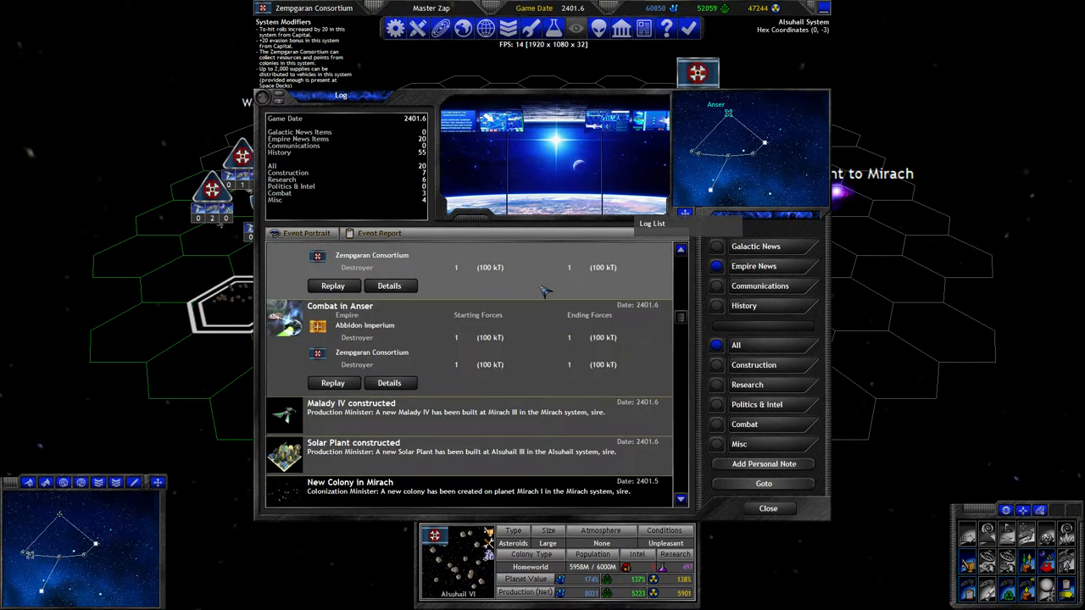
click(768, 508)
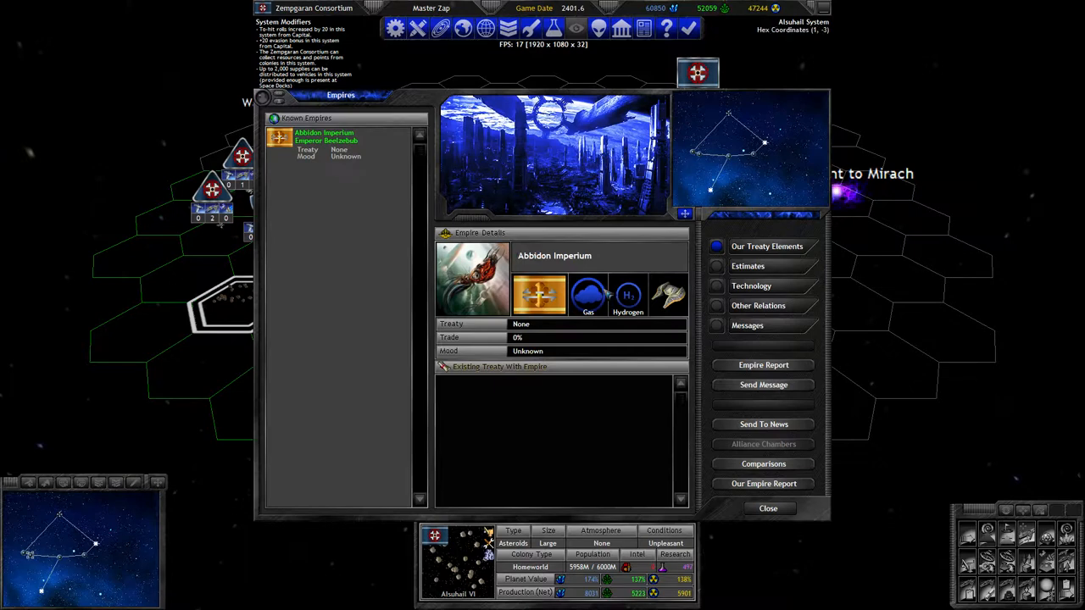
Open the Abbidon Imperium empire report and its member race's details
click(763, 364)
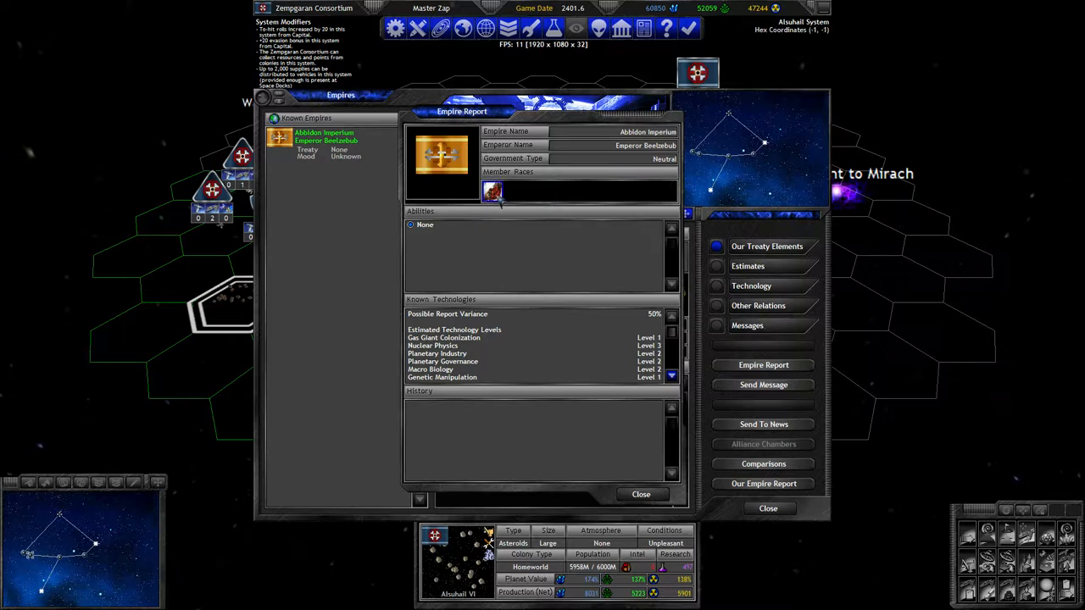
click(491, 194)
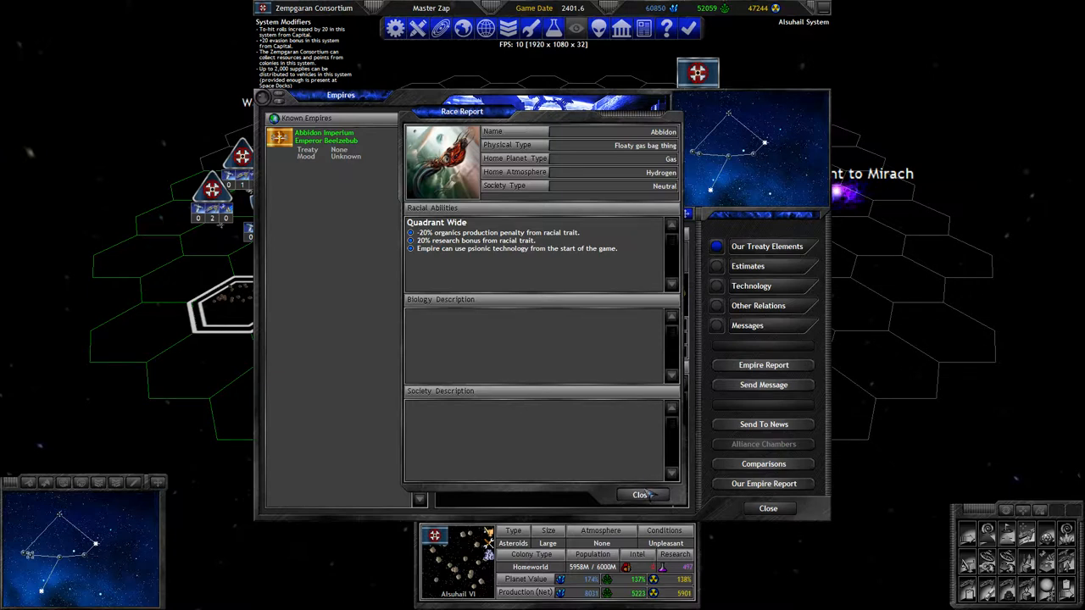
Close the Abbidon race report and scroll through the Known Technologies list
click(763, 364)
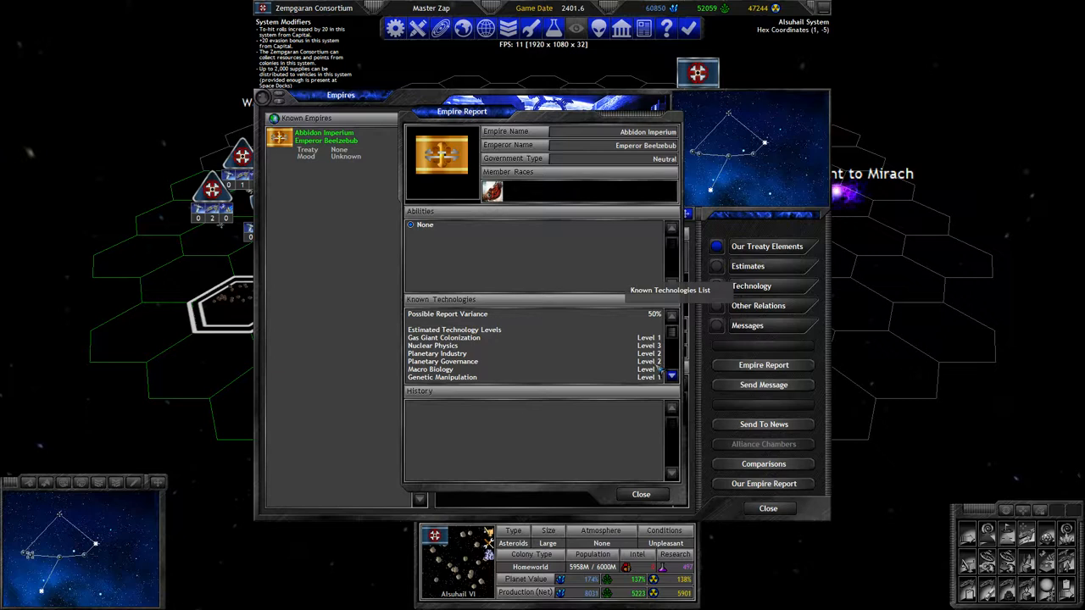
scroll(down, 3)
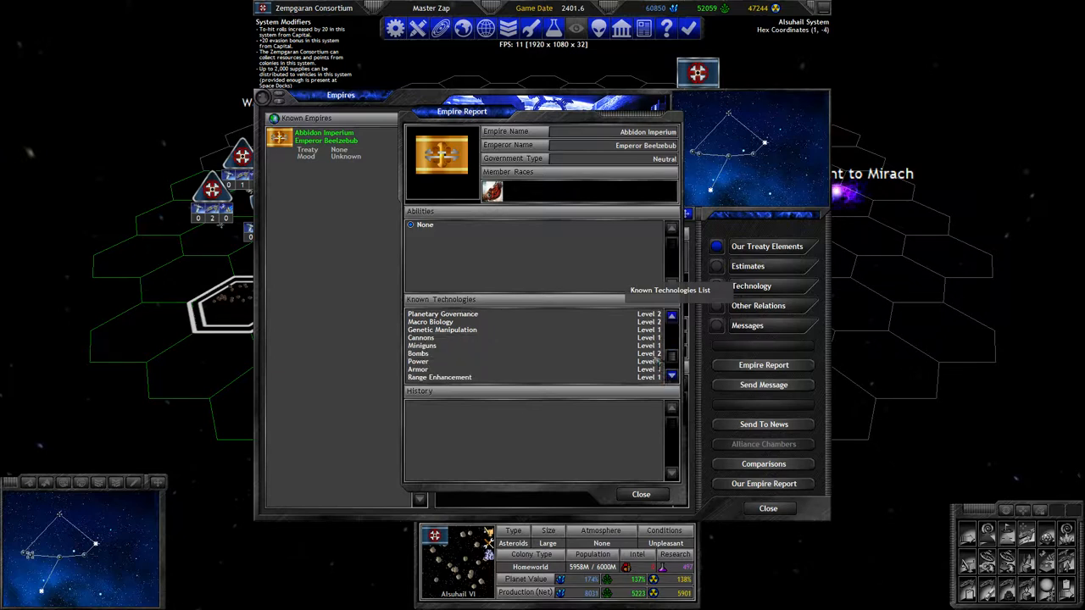
scroll(down, 3)
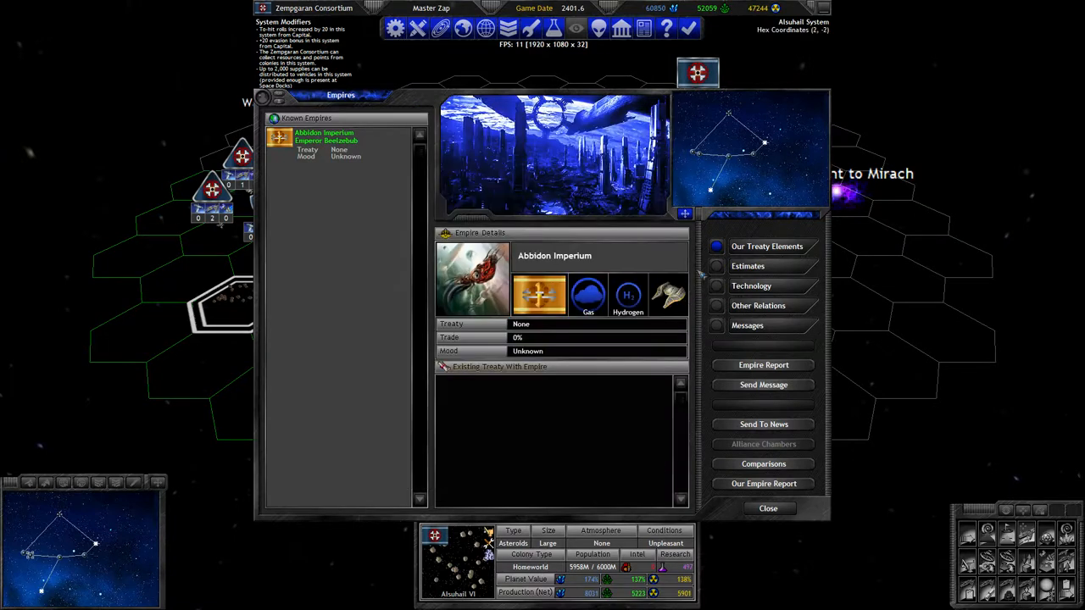
Read the Abbidon estimates for colonies, production and vehicles, then close the details
click(747, 265)
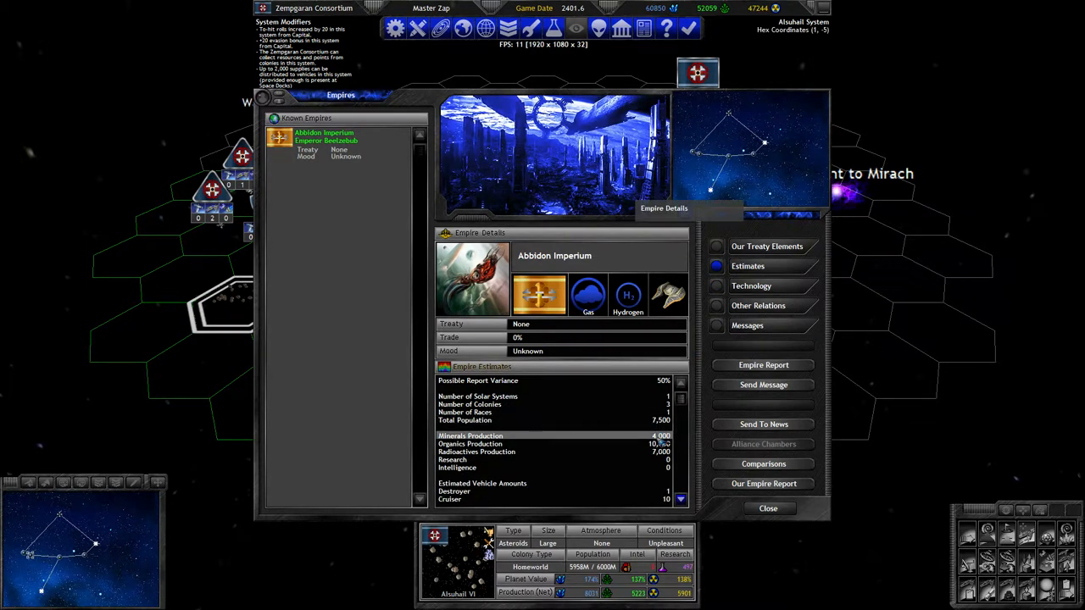
scroll(down, 3)
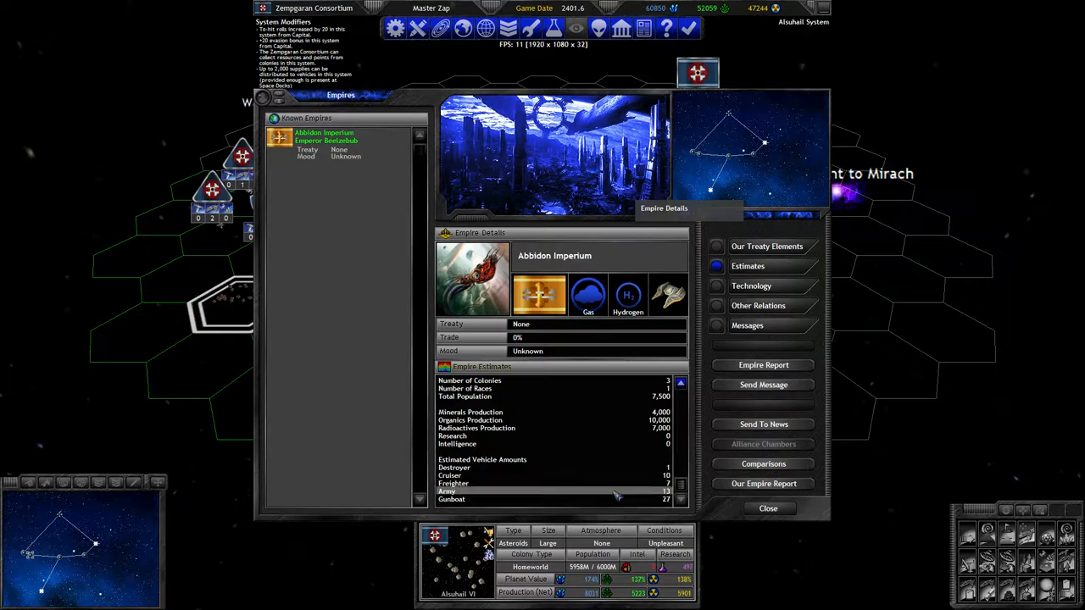
mouse_move(636, 492)
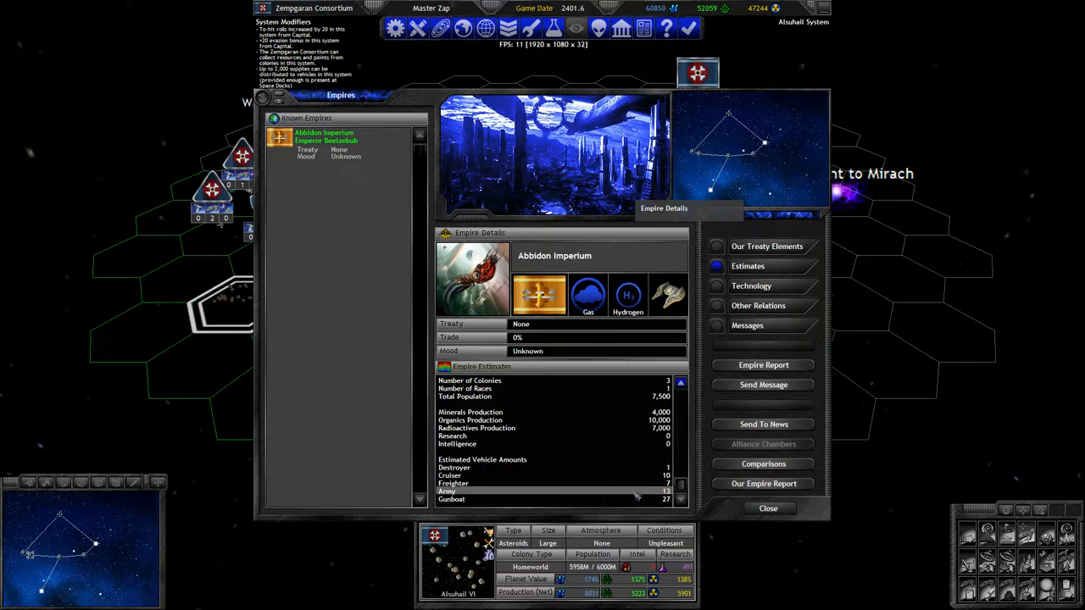
mouse_move(619, 493)
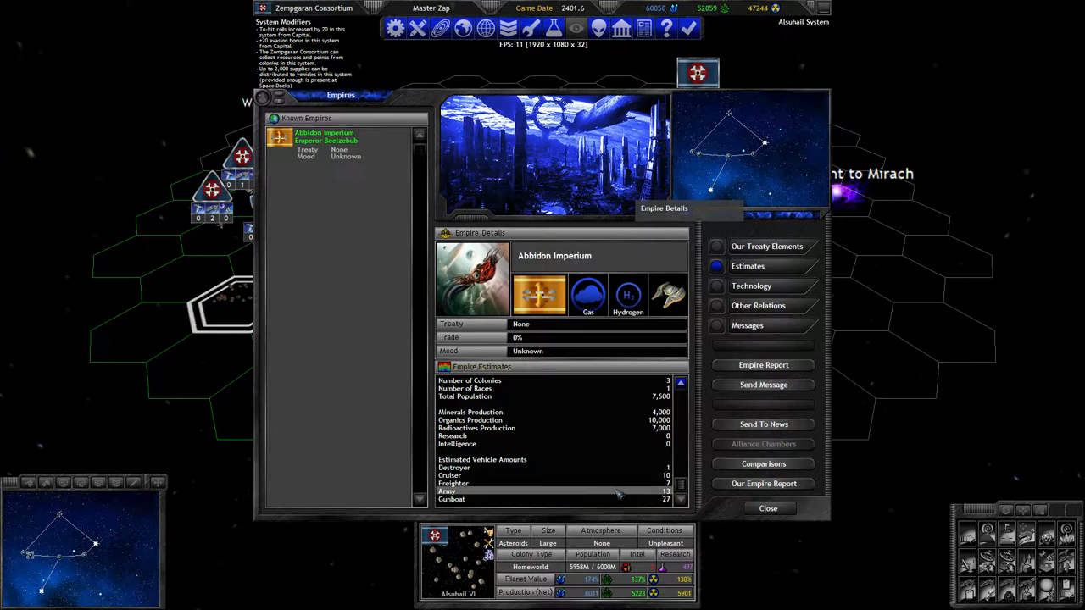
mouse_move(604, 502)
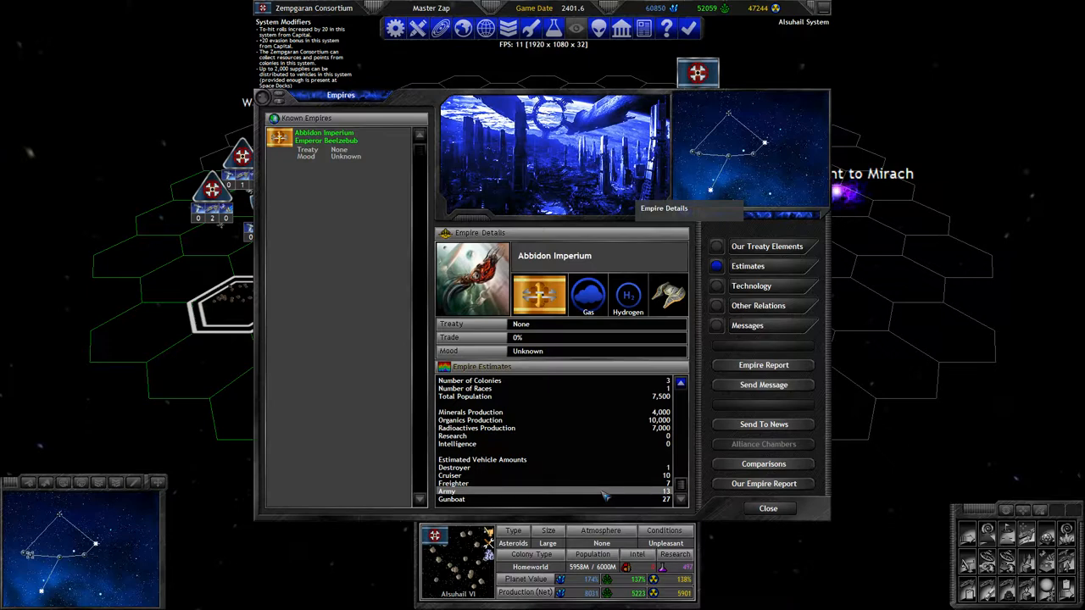
click(768, 507)
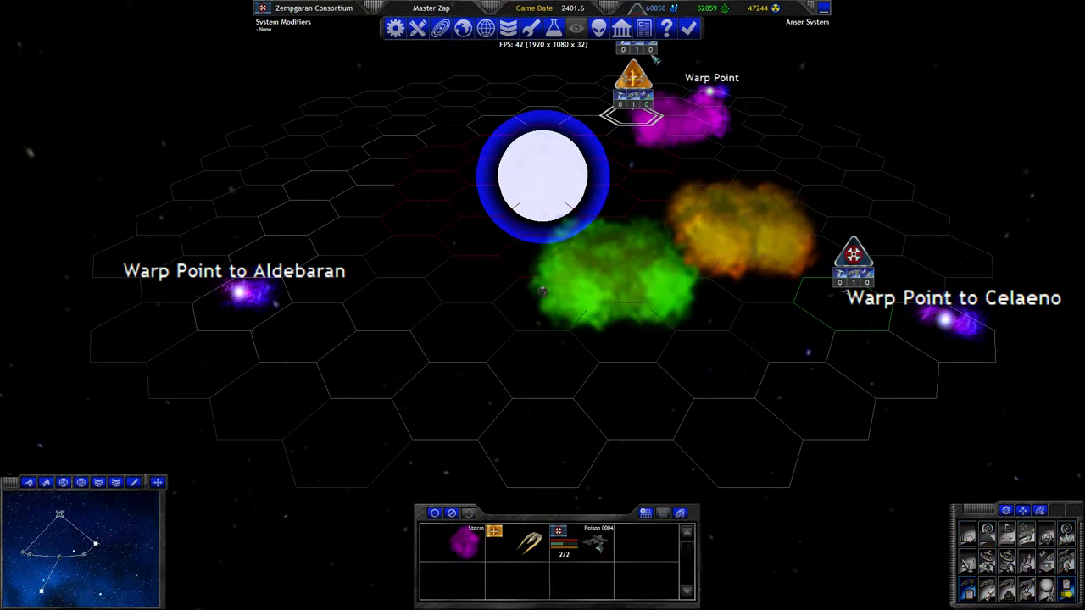
mouse_move(657, 185)
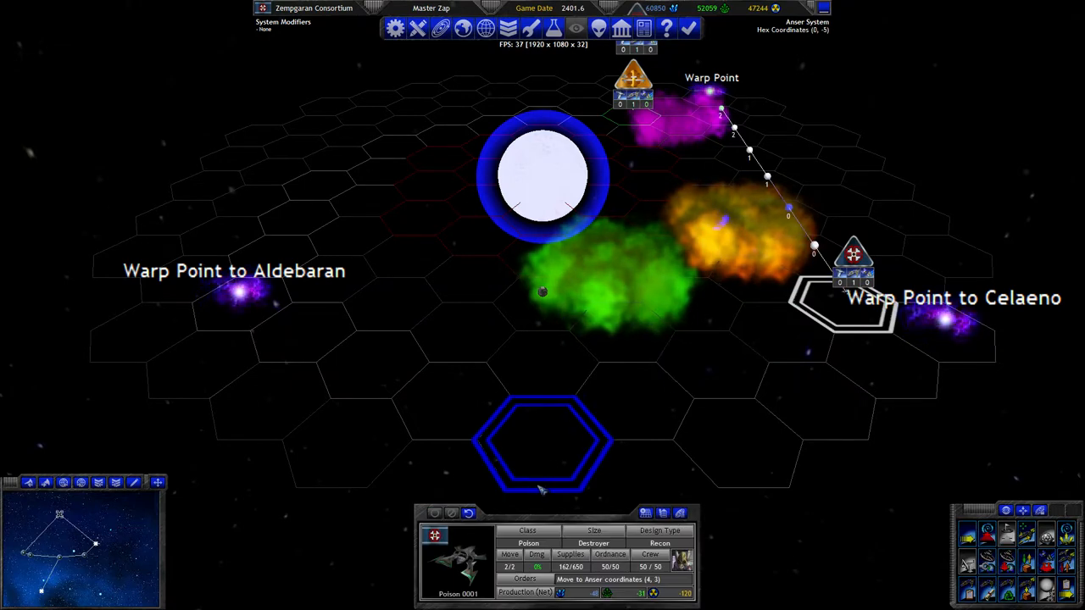
Plot Poison 0001's move to Anser hex (4, 3) by the Celaeno warp point
click(712, 368)
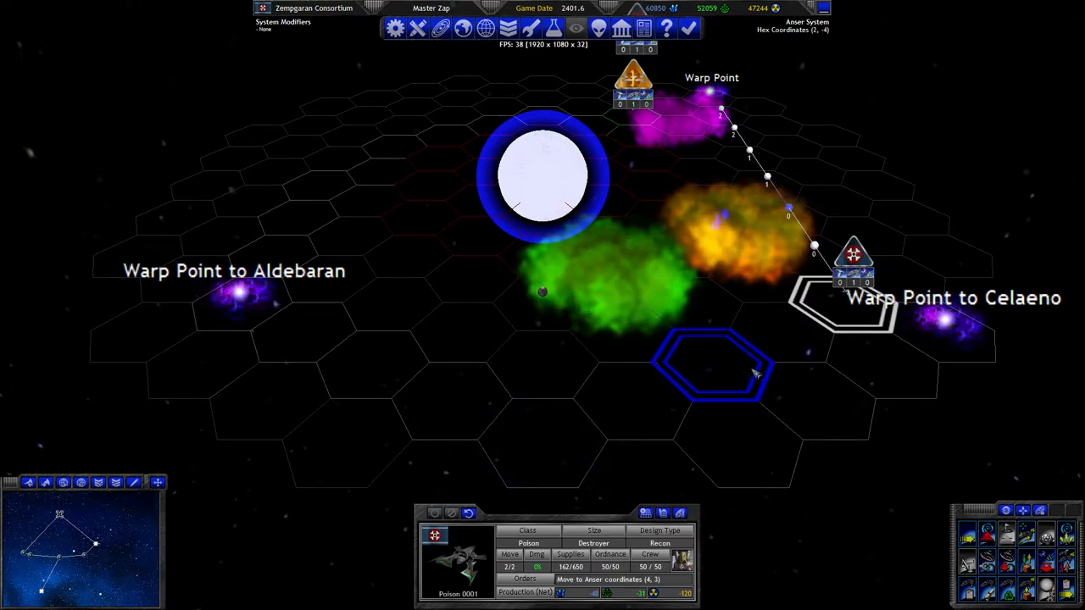
mouse_move(721, 363)
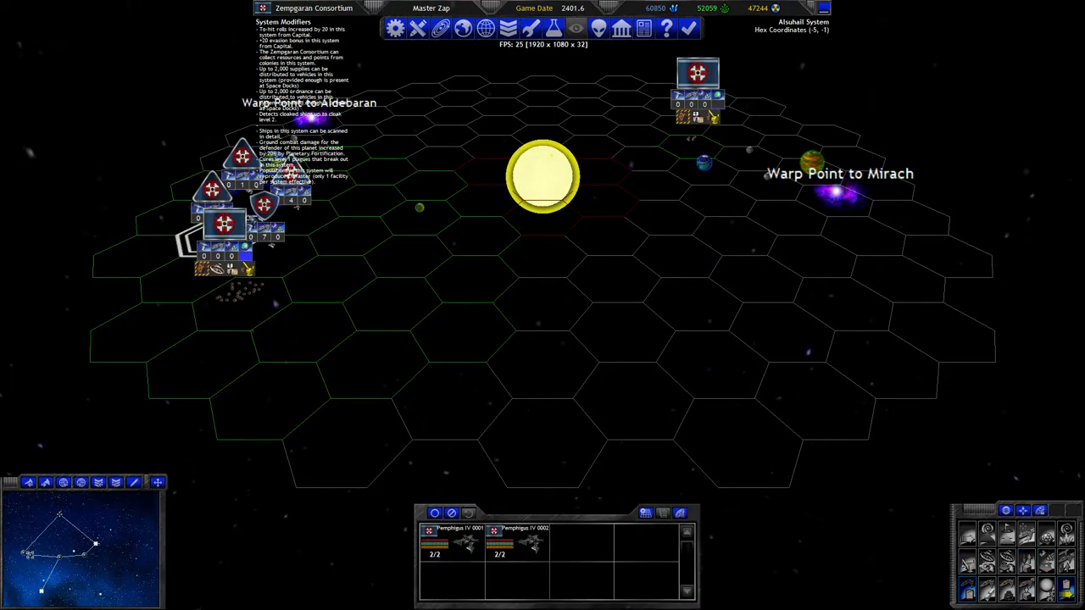
Return to the Anser system view and select a ship on the map
click(394, 305)
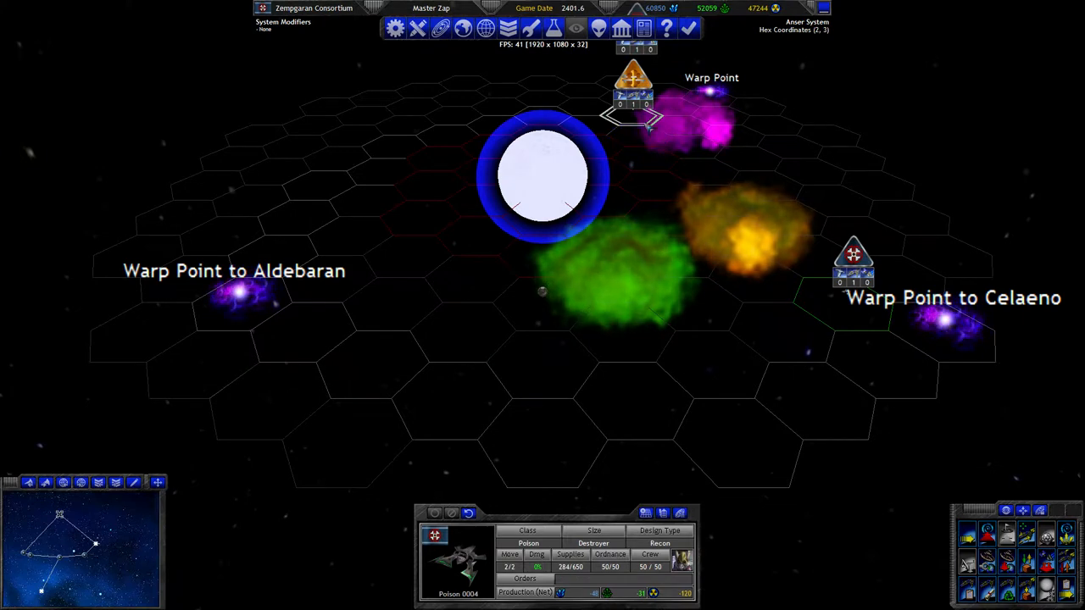
click(542, 377)
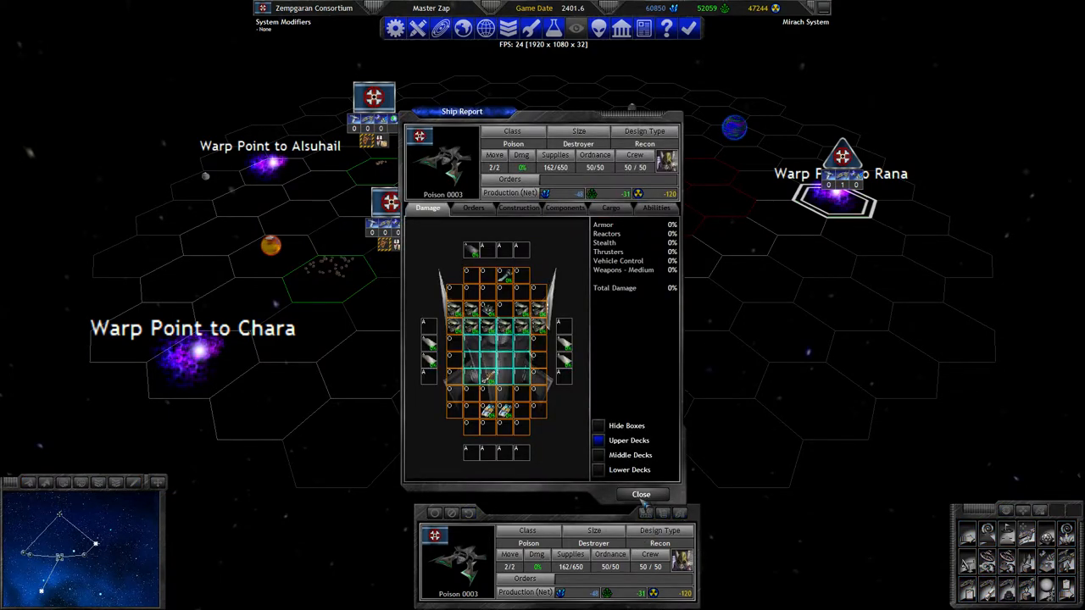
Close the Poison 0003 ship report
click(641, 494)
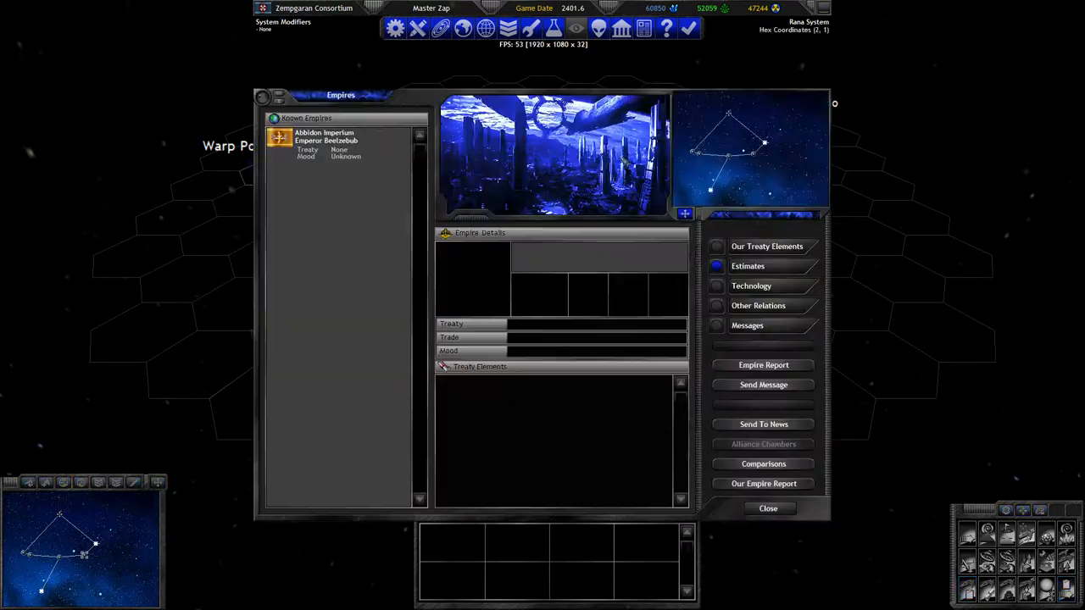
click(335, 136)
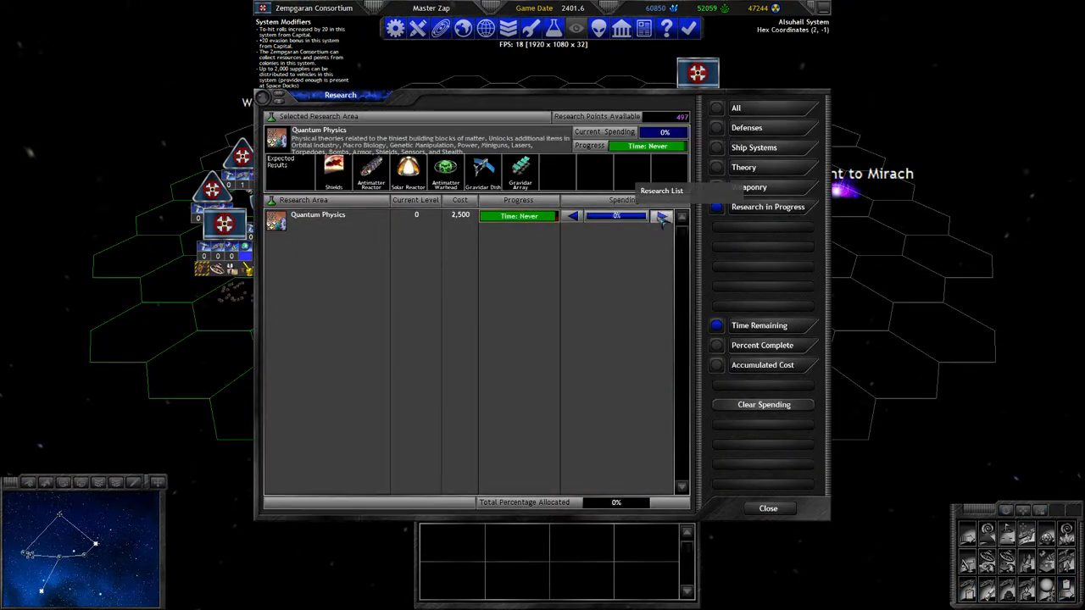
Raise Quantum Physics spending to 16% and Theory's Orbital Industry to 84%, then close Research
click(662, 216)
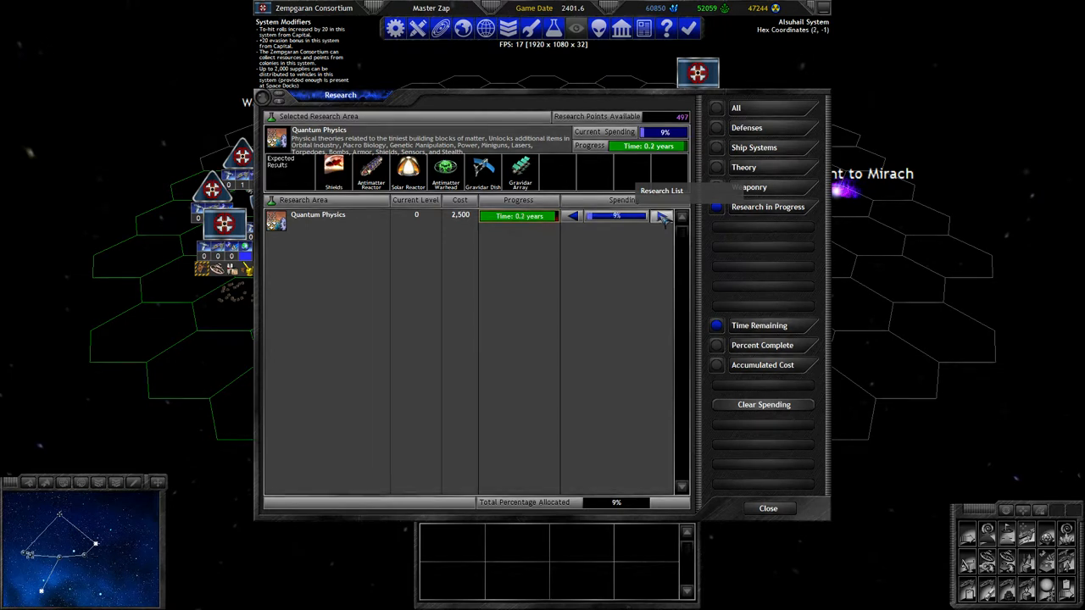
click(661, 216)
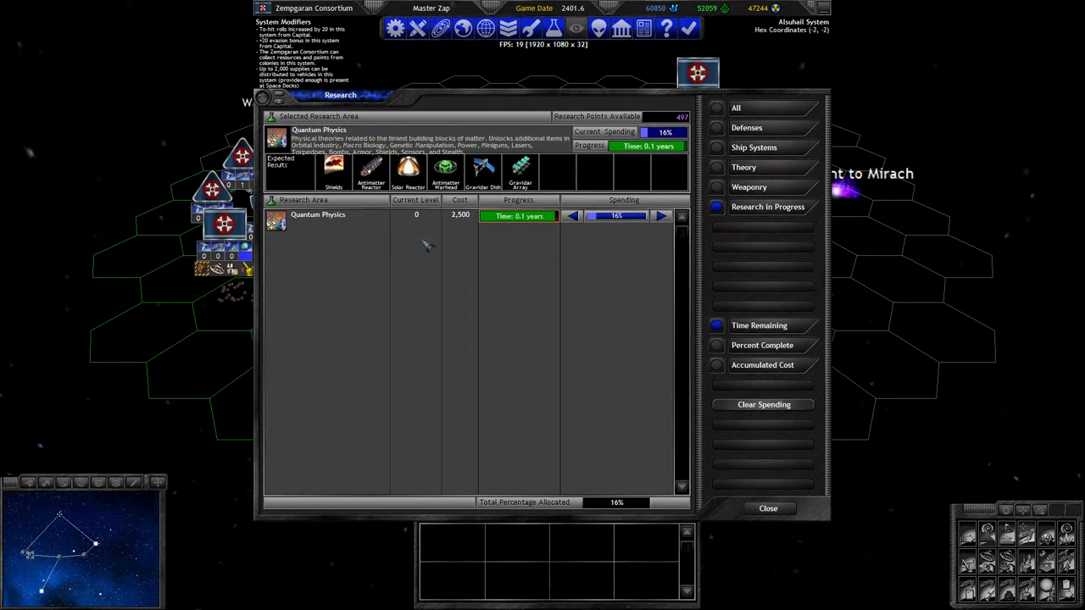
click(743, 167)
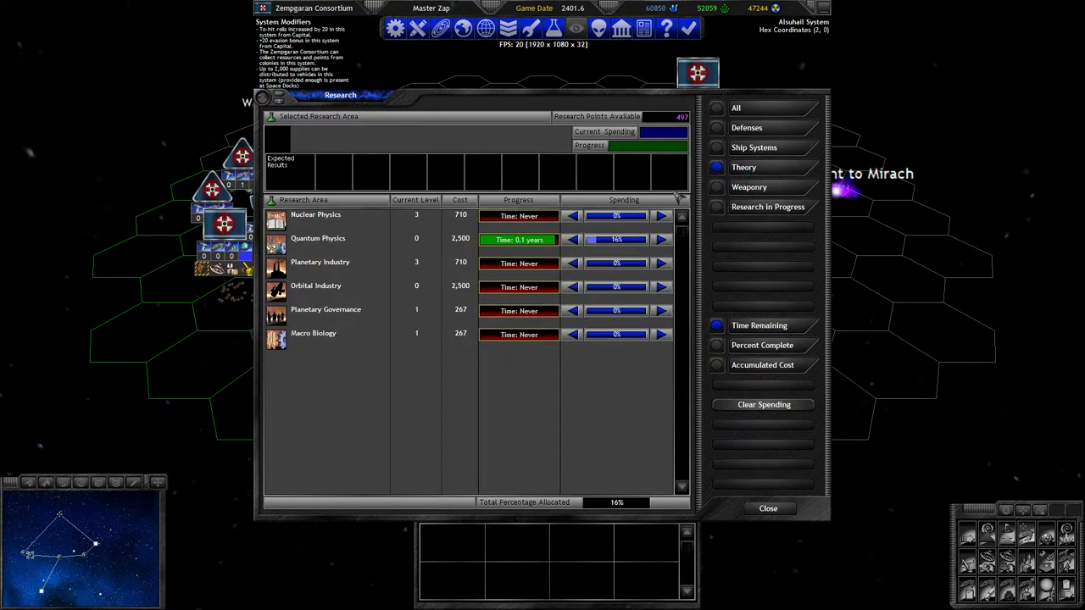
click(316, 285)
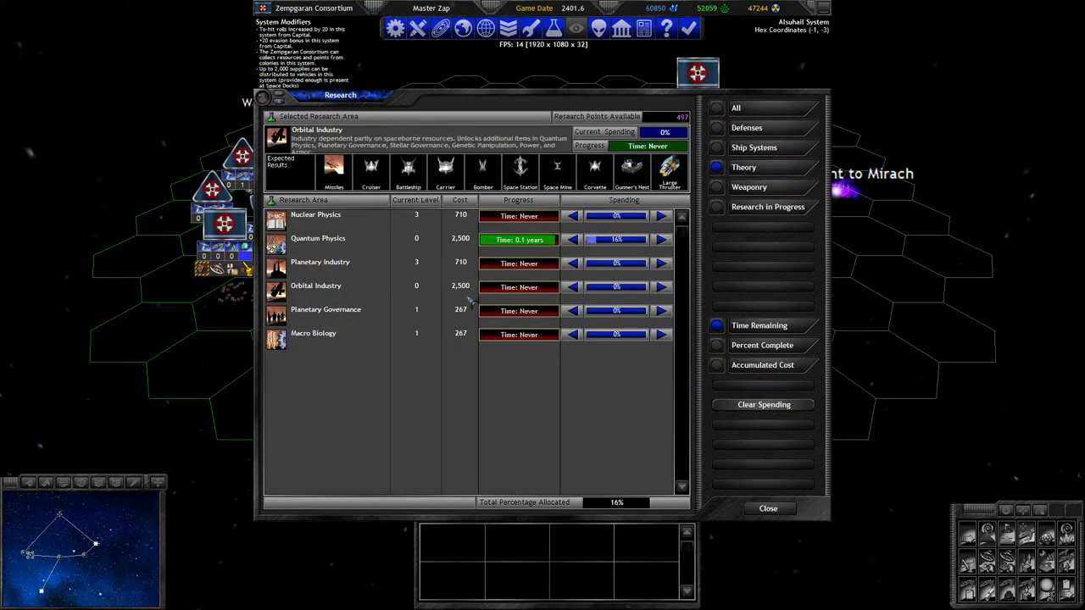
click(662, 287)
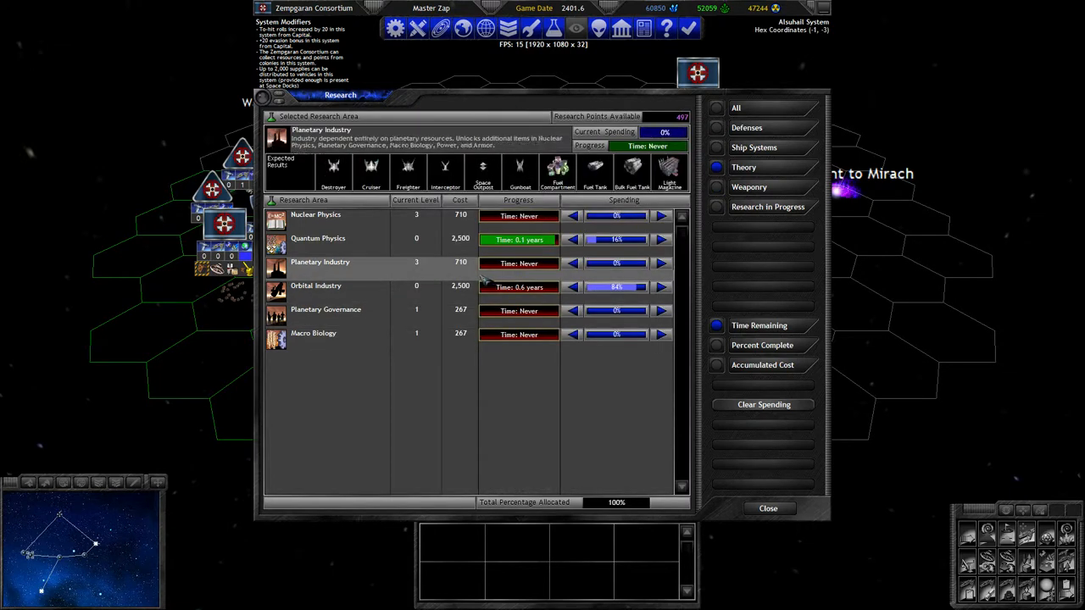
click(315, 285)
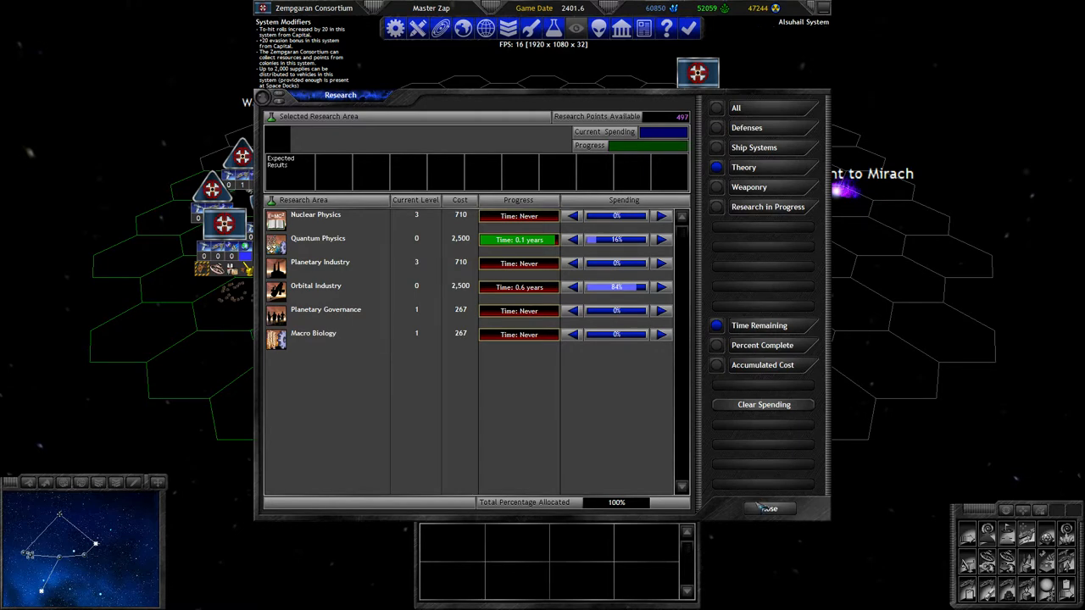
click(770, 508)
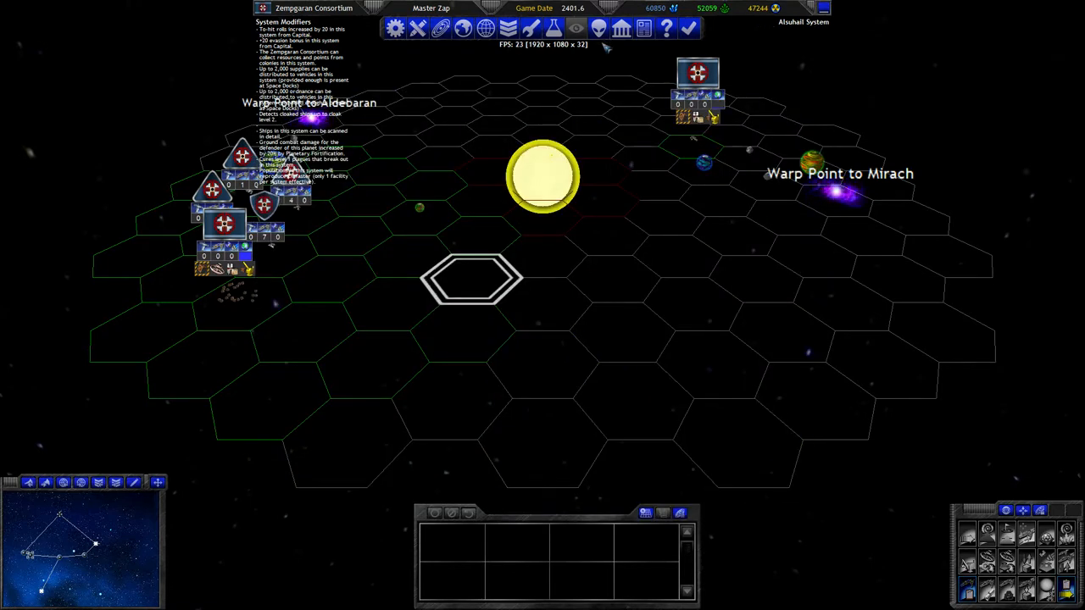
mouse_move(593, 133)
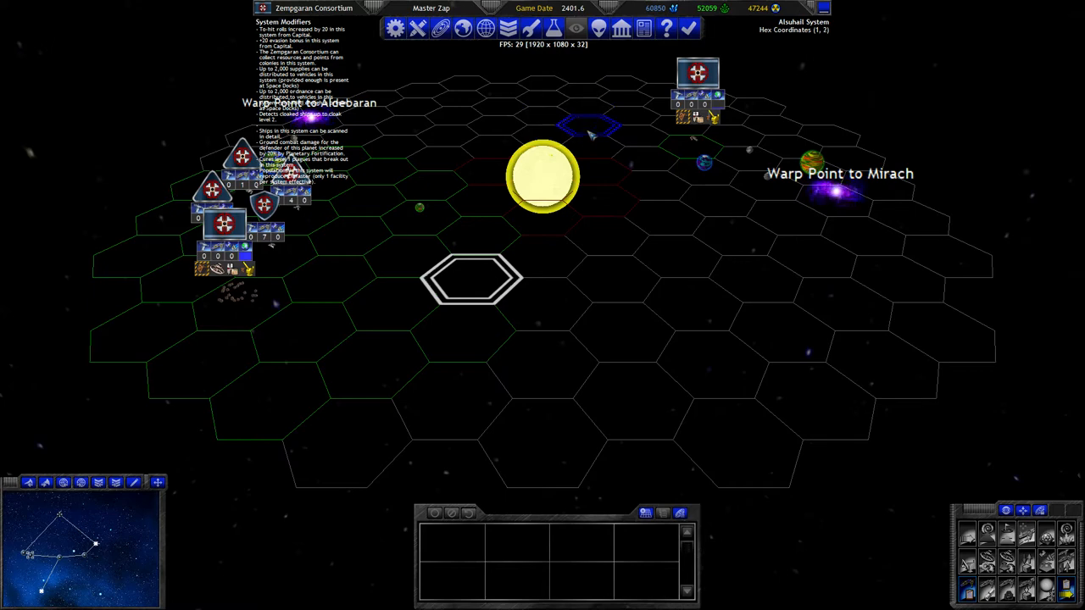